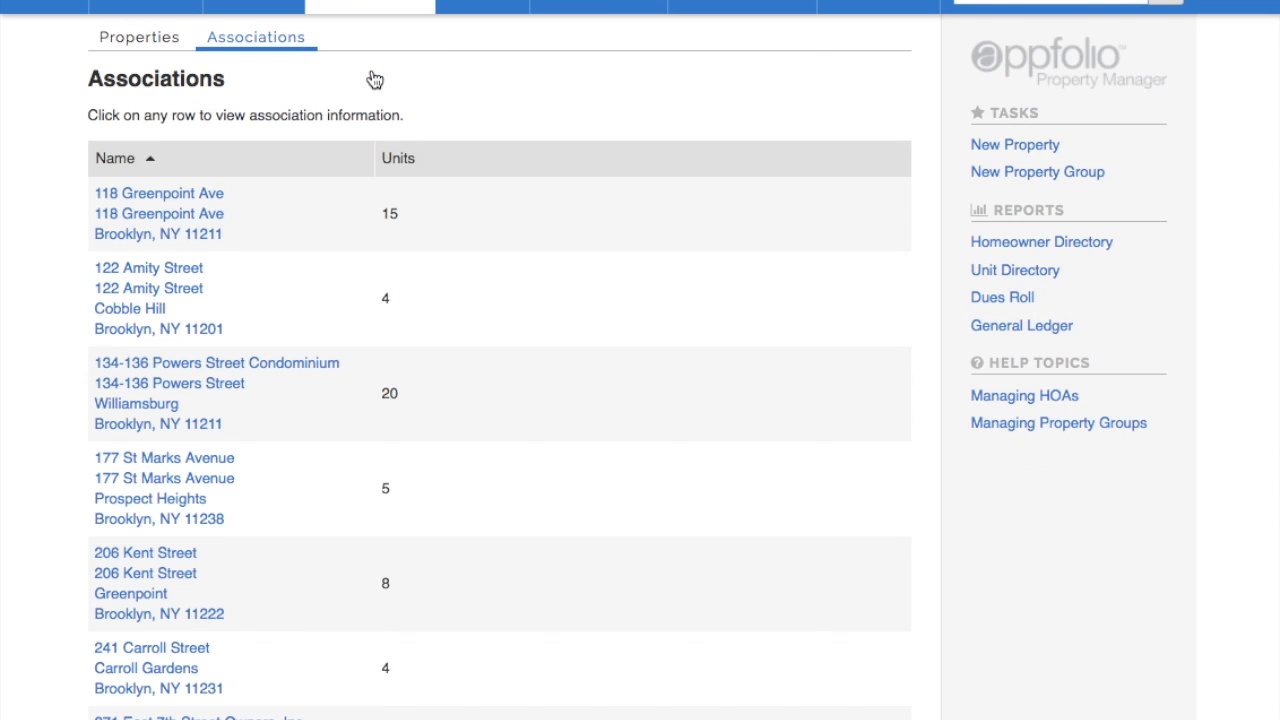
mouse_move(1014, 144)
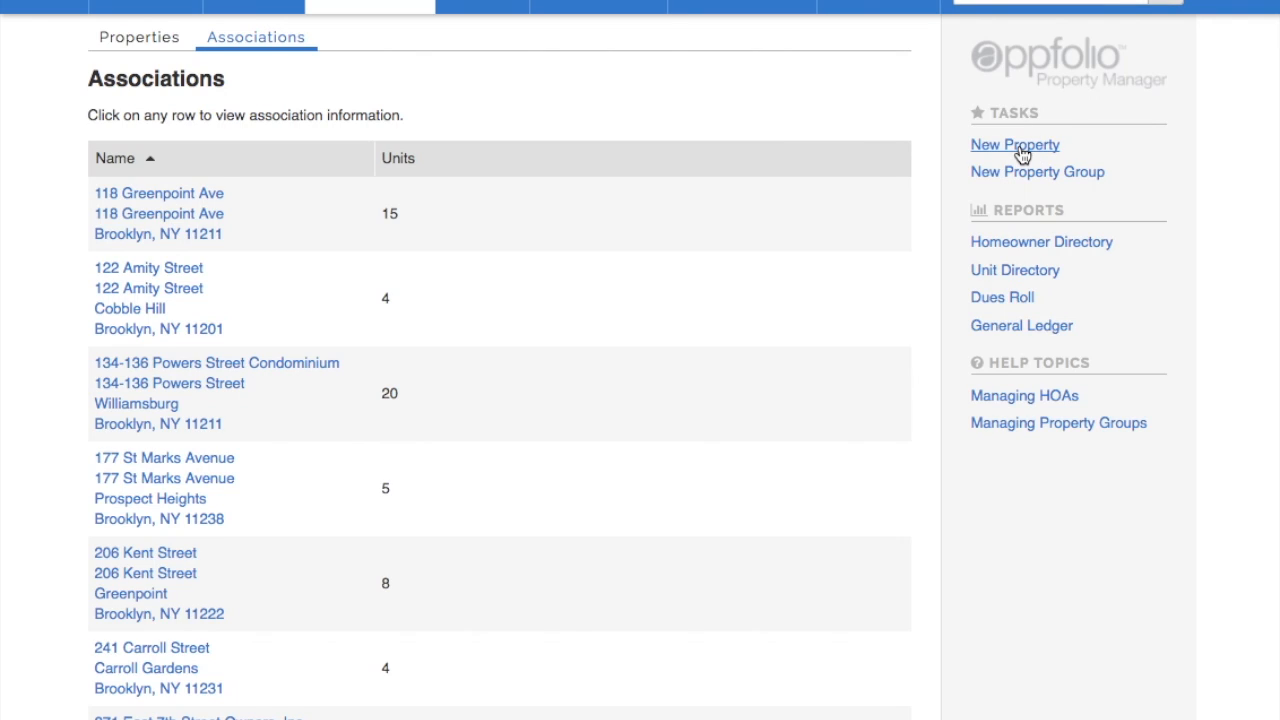
Start a new property named 134 N 10th Street Condominium at 134 N 10th St, Brooklyn, NY 11211
click(1014, 144)
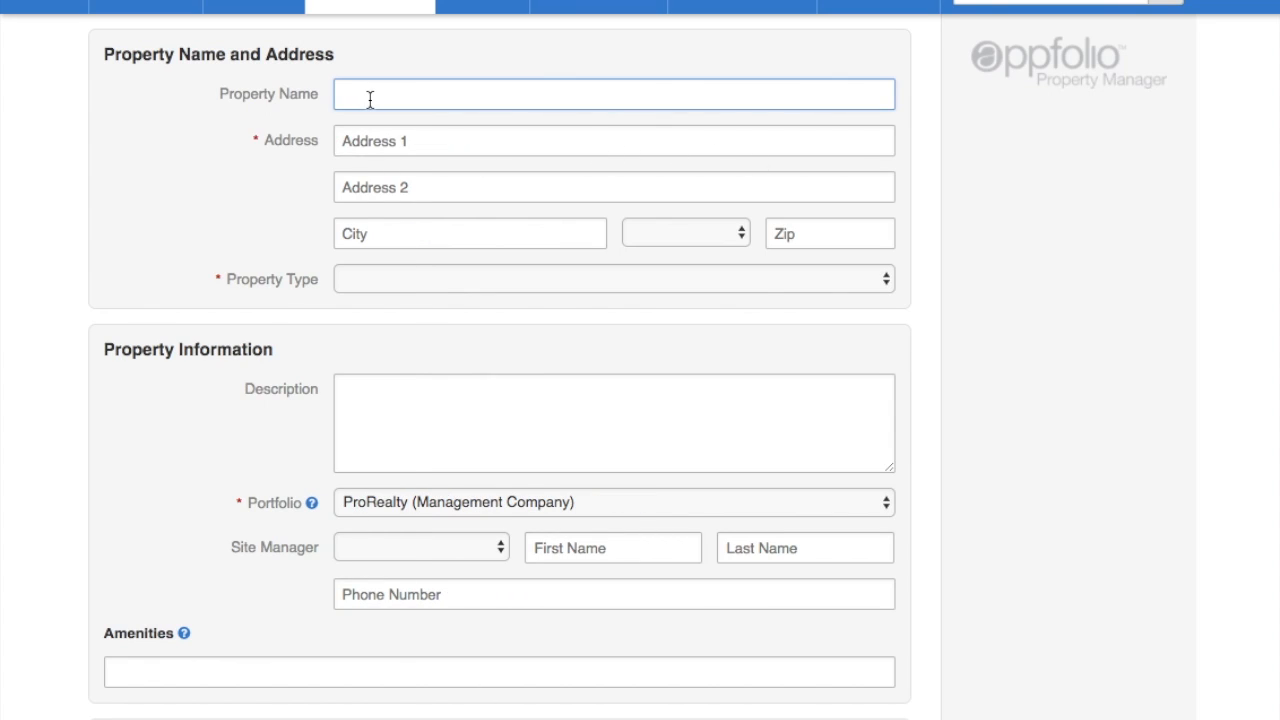
text(134 N 10th Str)
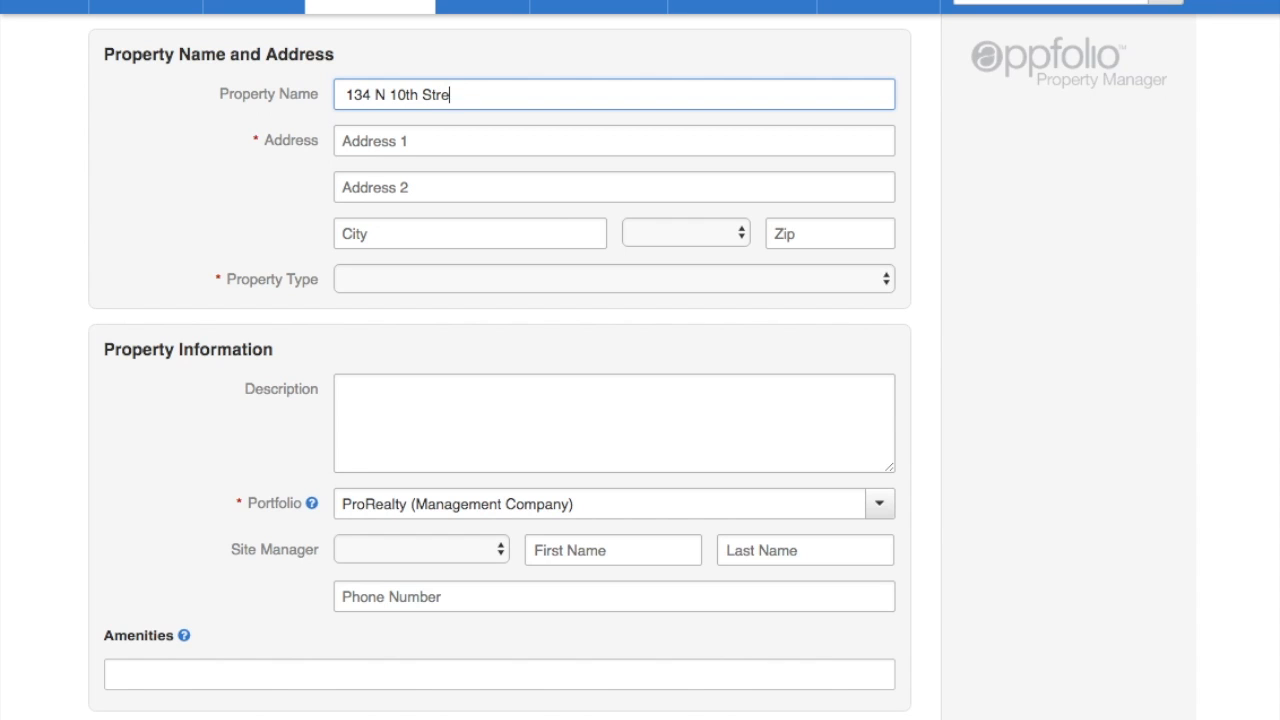
text(et Condomi)
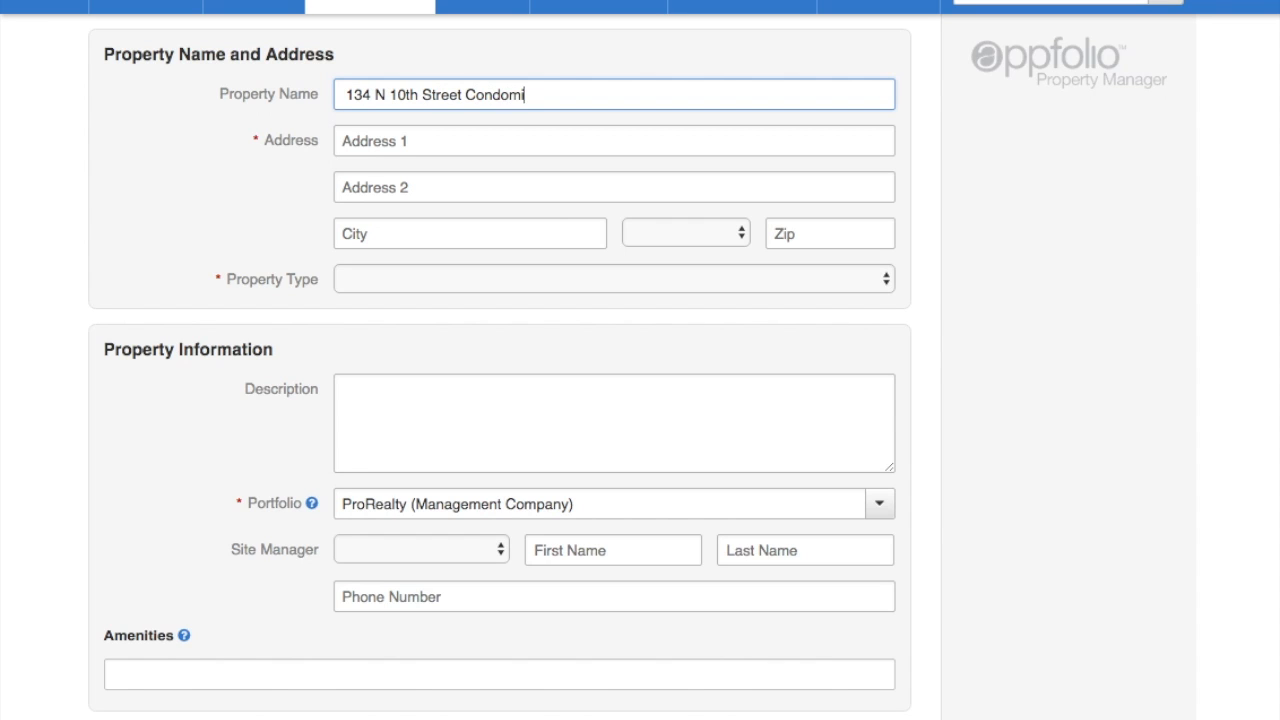
text(134)
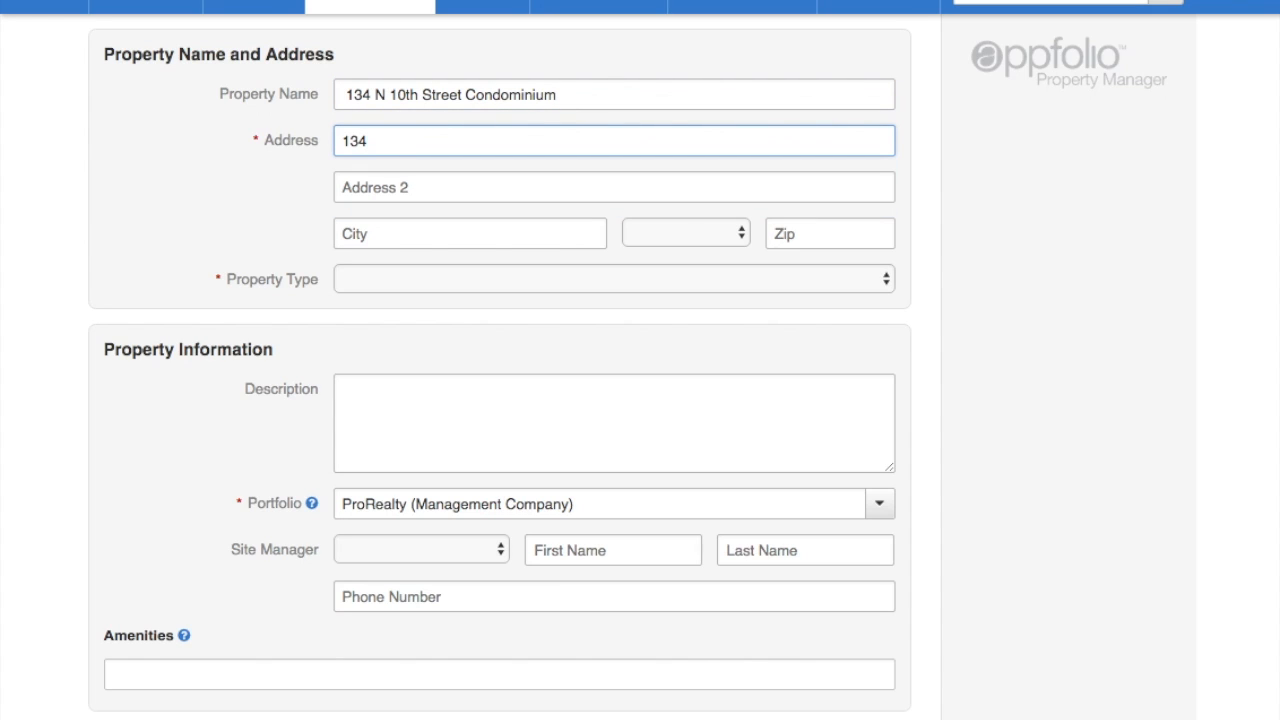
text(Brooklyn)
click(830, 232)
text(11211)
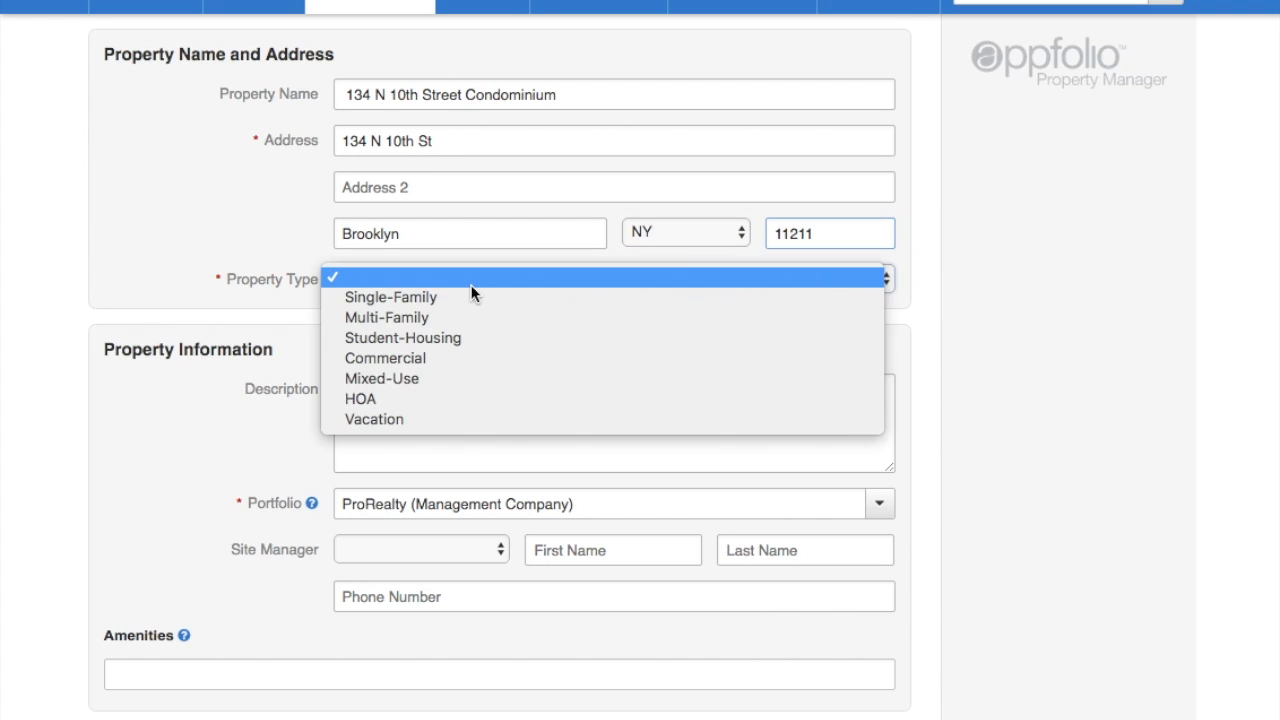
mouse_move(384, 358)
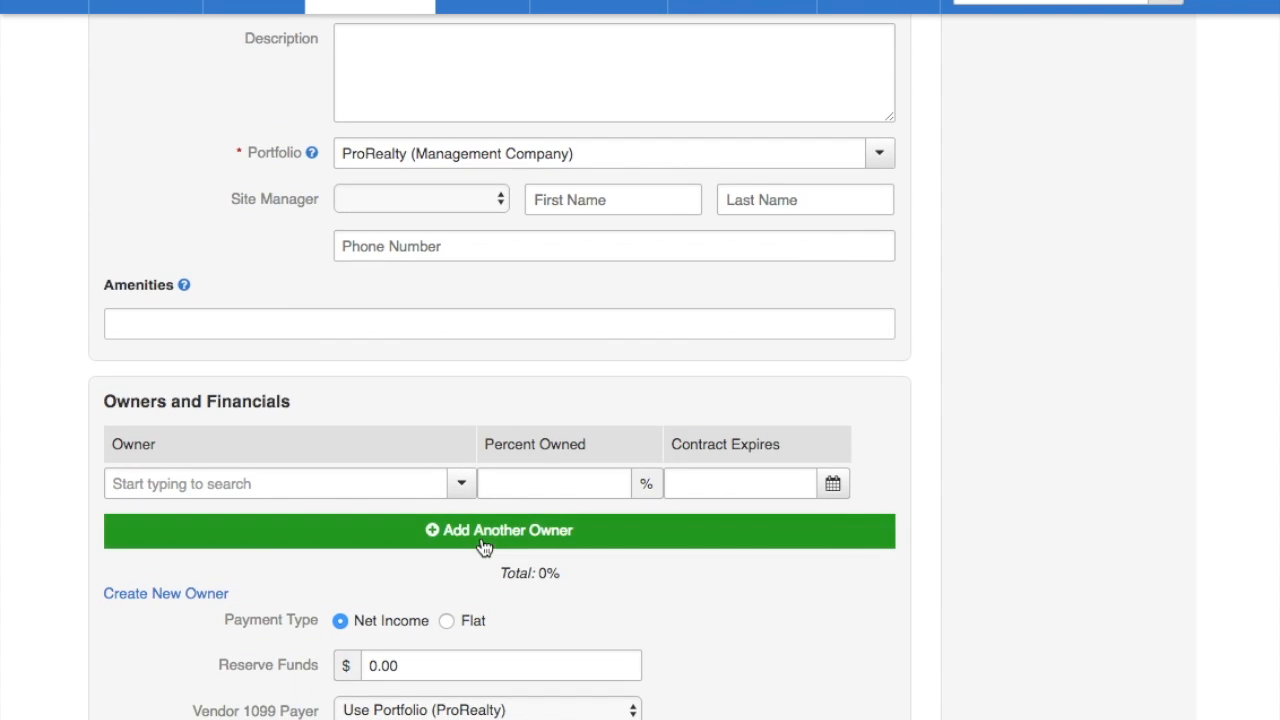
click(498, 530)
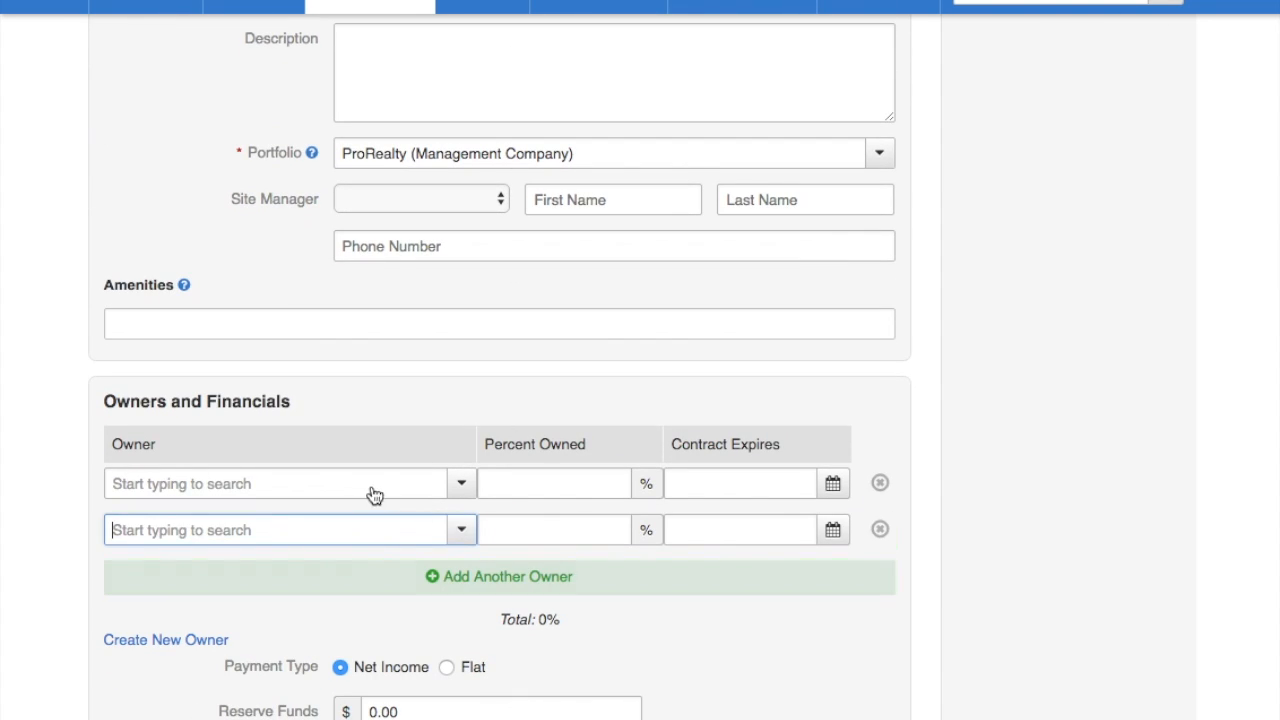
text(134 N 10th Street)
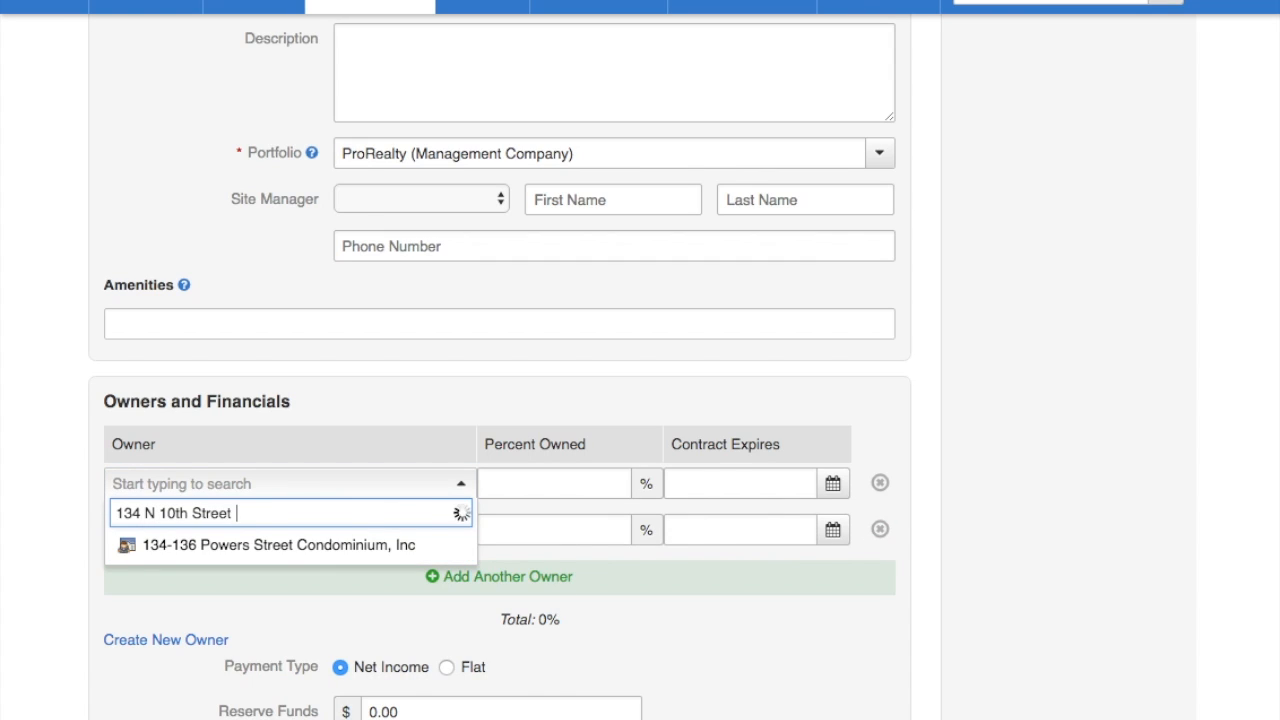
text(Condo)
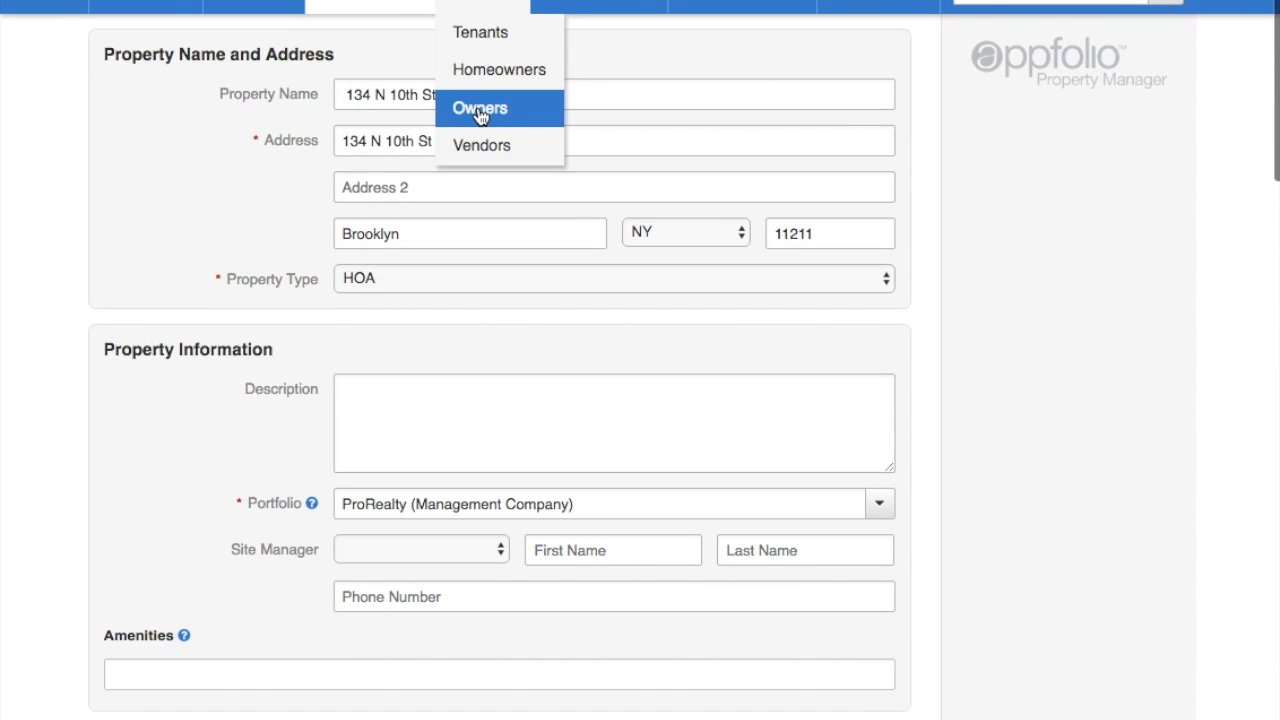
Show the full Owners directory, confirming no 134 N 10th Street owner exists yet
click(480, 108)
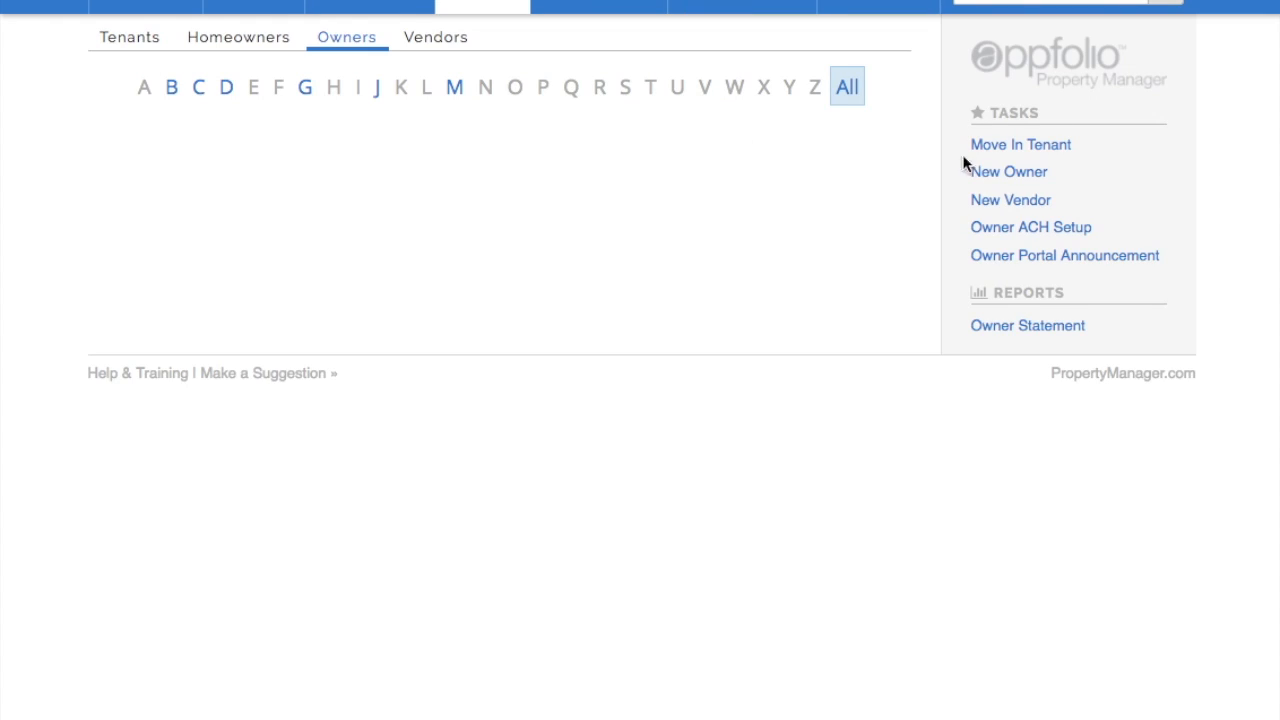
click(846, 86)
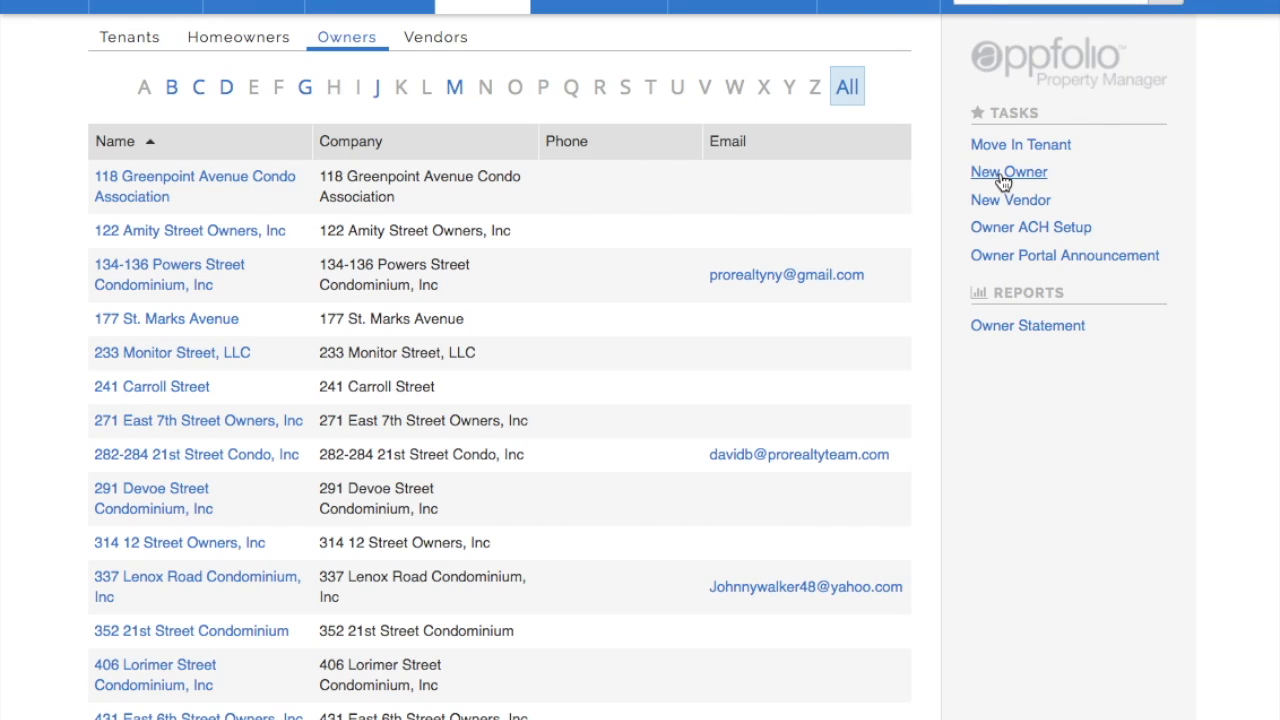
Create and save the owner company 134 N 10th Street Condo with tag 134 n 10
click(1008, 172)
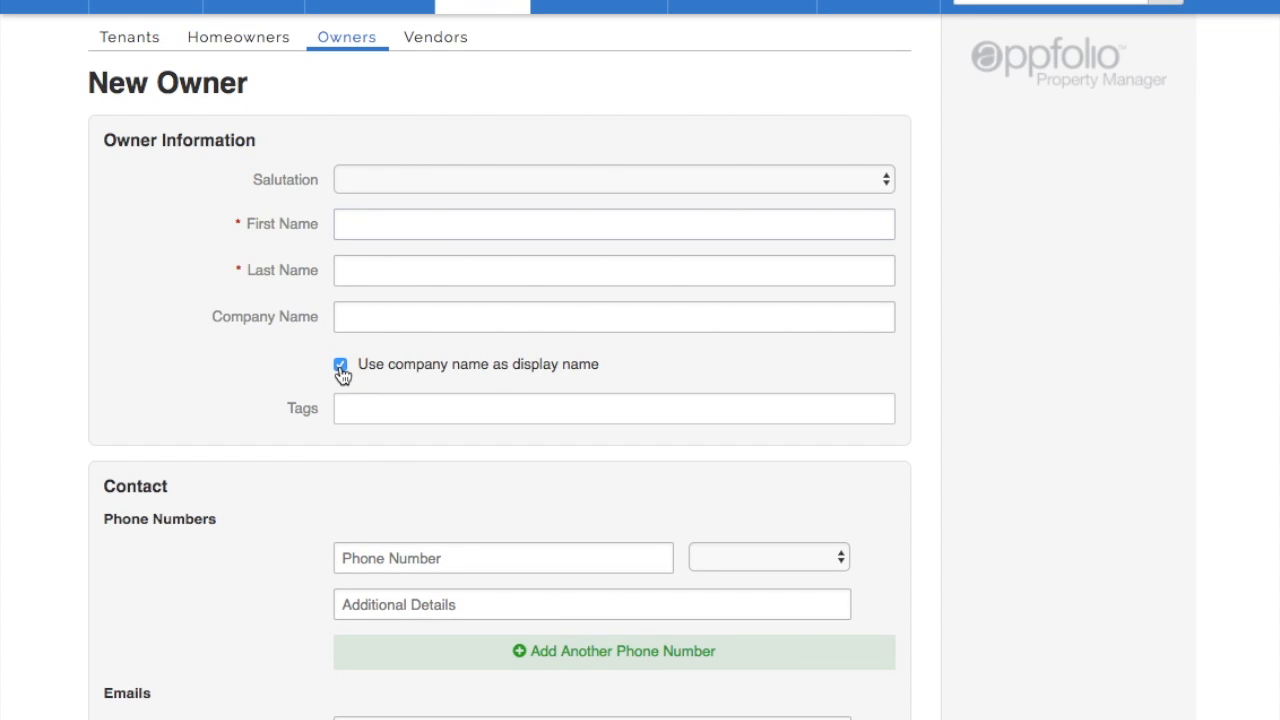
text(134 N)
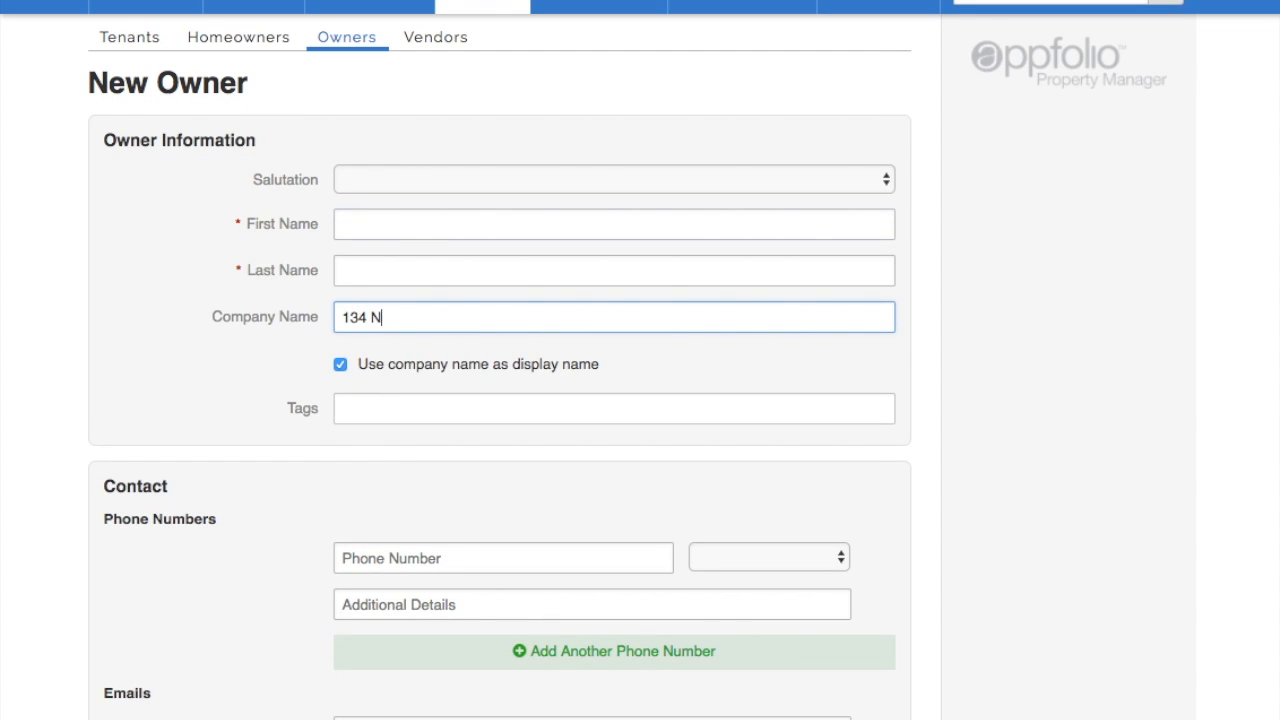
text(10th Street cond)
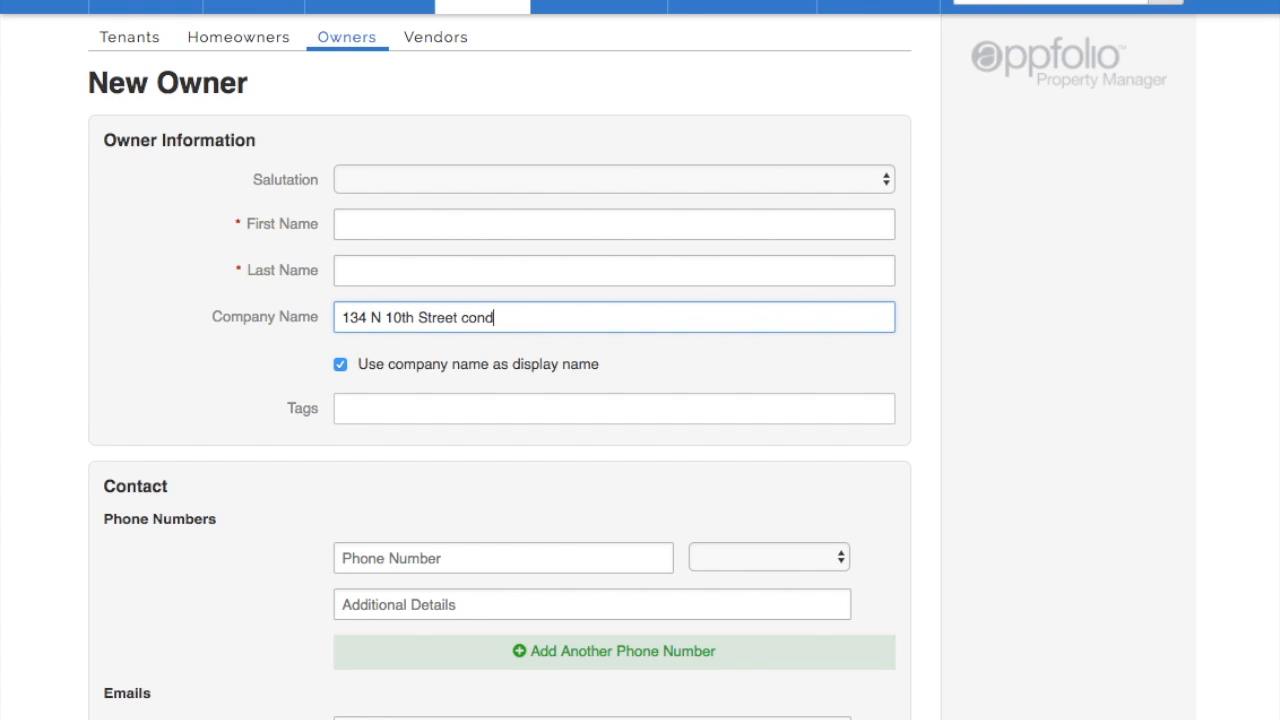
text(134 n 10)
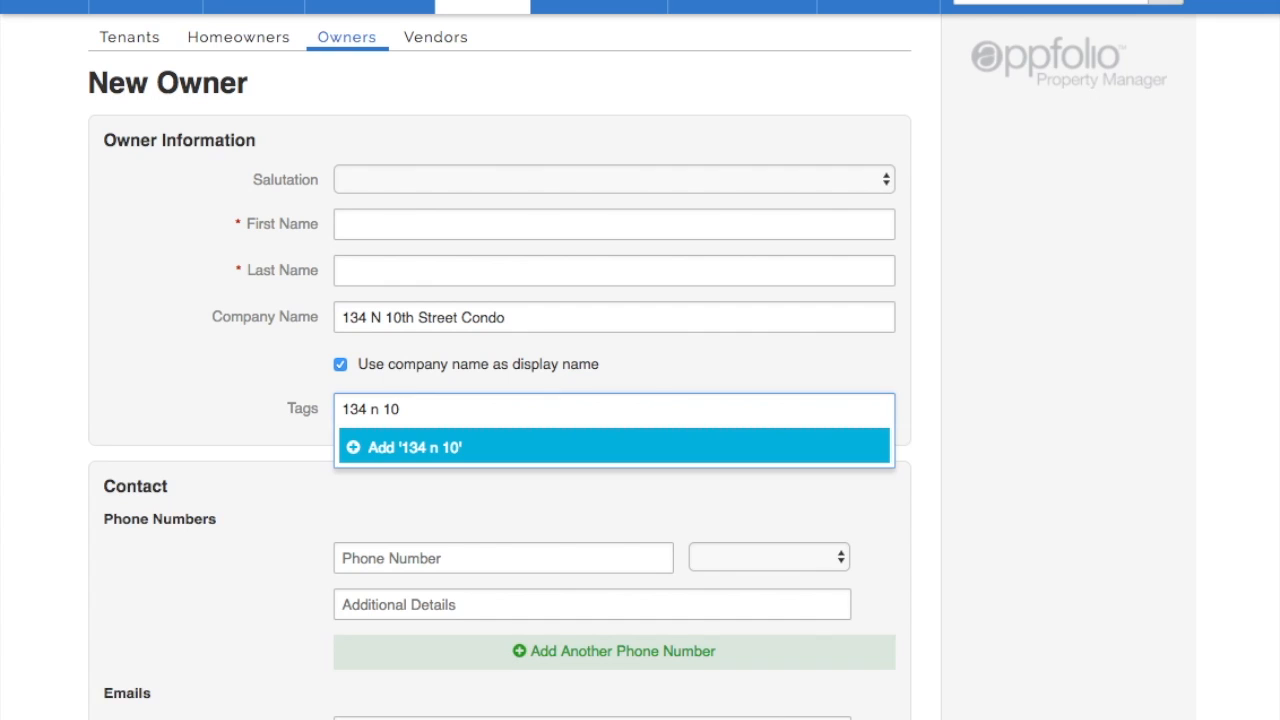
text(Ru)
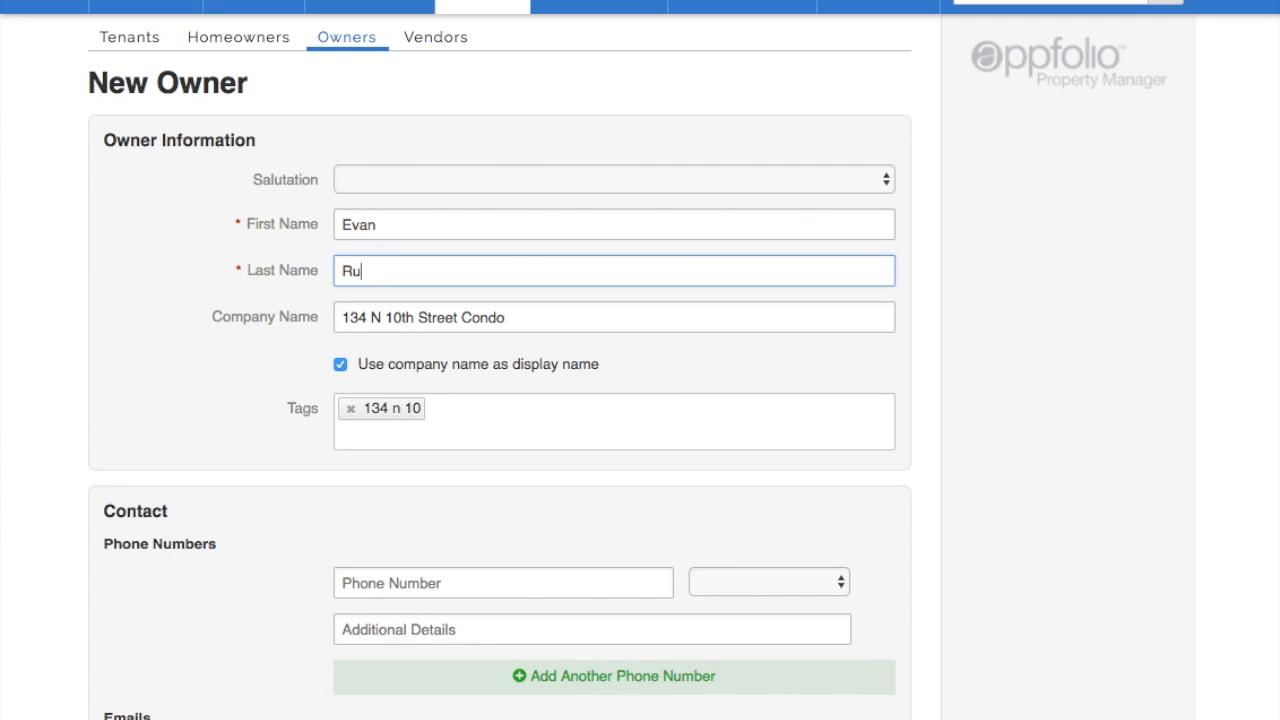
scroll(down, 3)
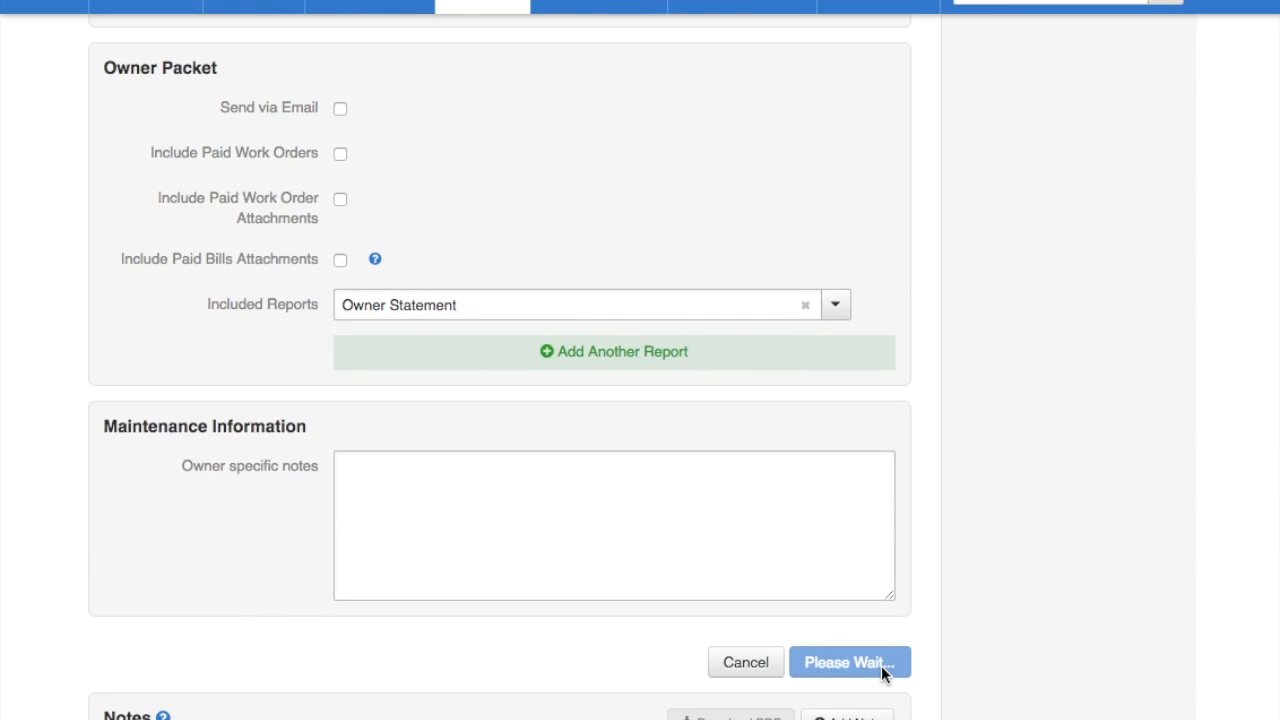
click(848, 662)
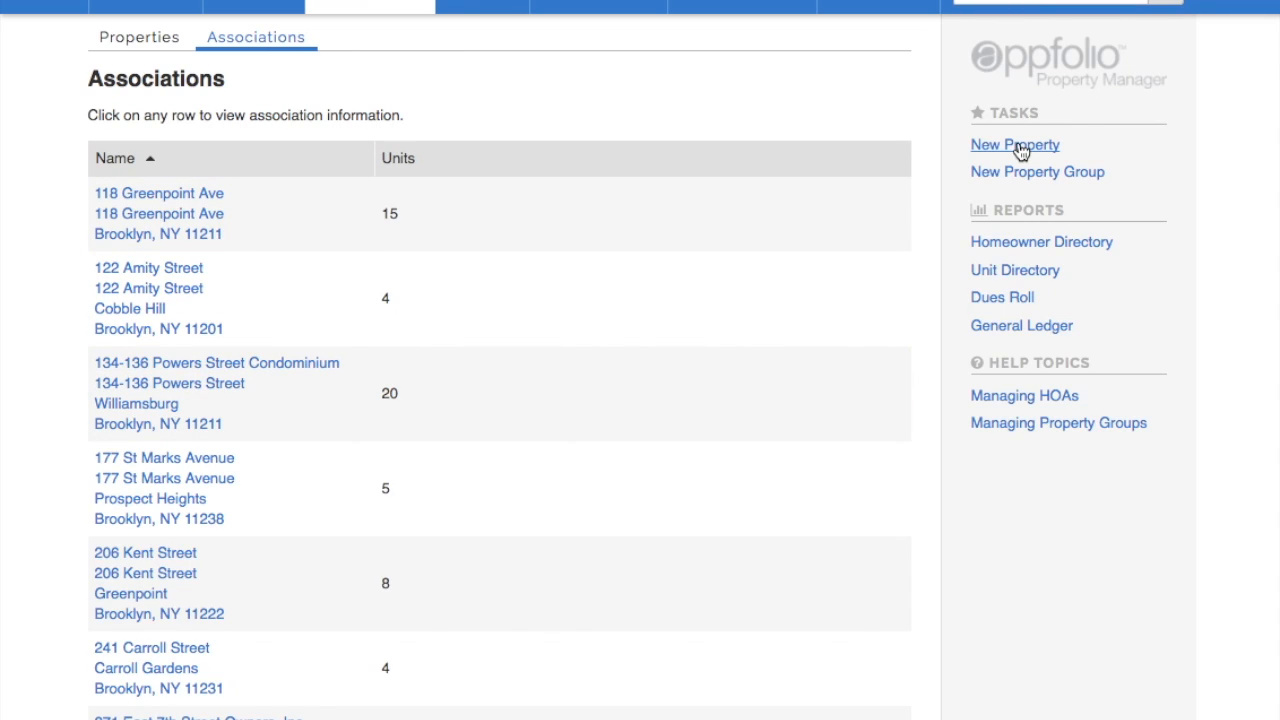
Start a new HOA property 134 N 10th Street Condominium, Inc at 134 N 10th St, Brooklyn, NY
click(1014, 144)
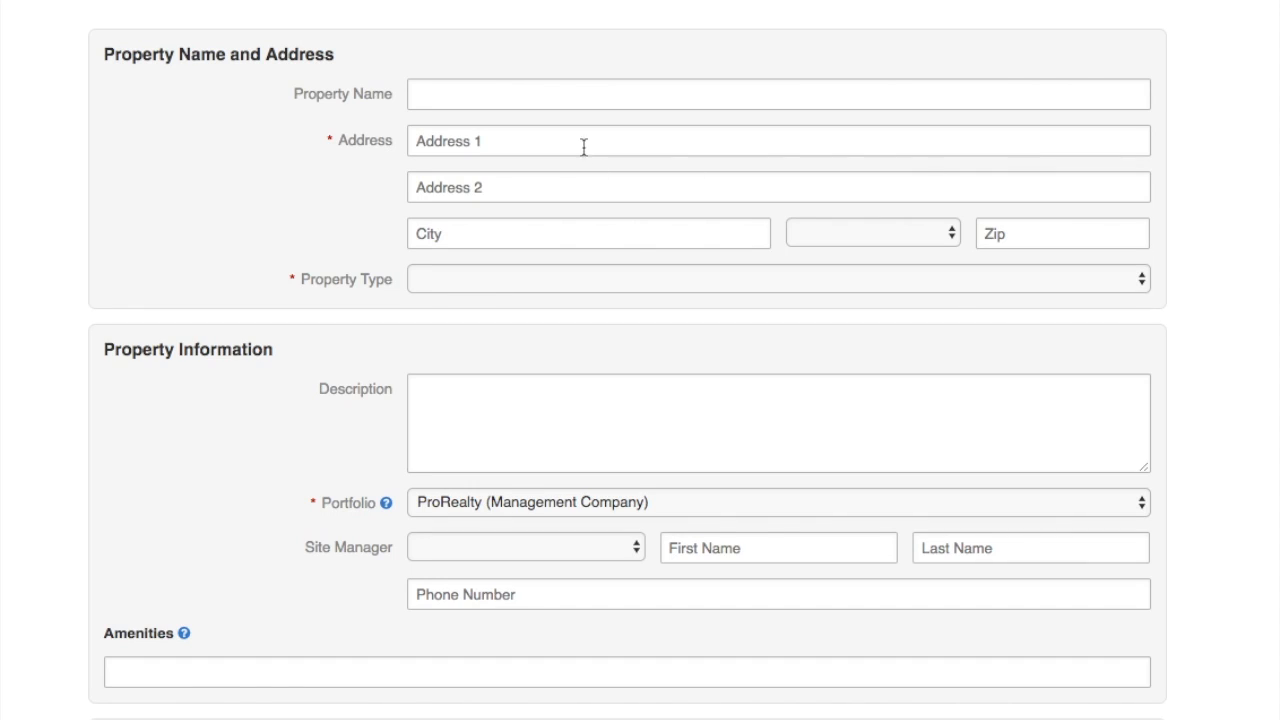
text(134 N)
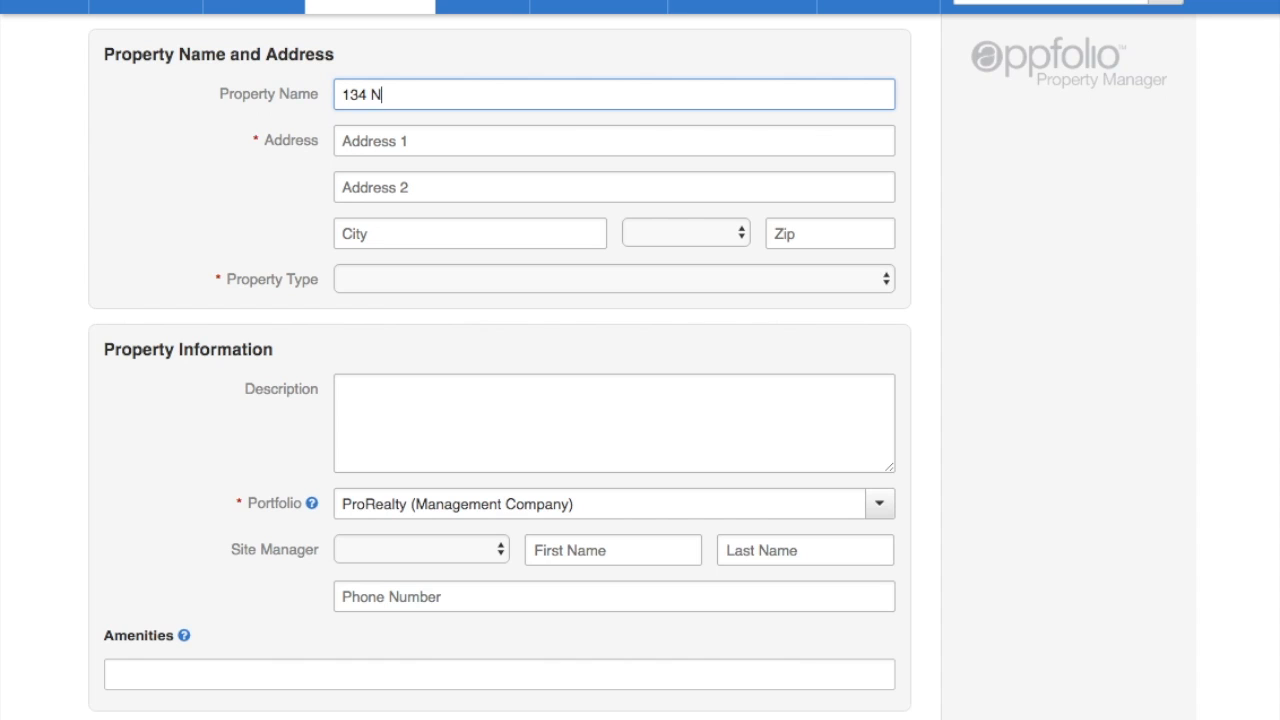
text(10th Street Condominium)
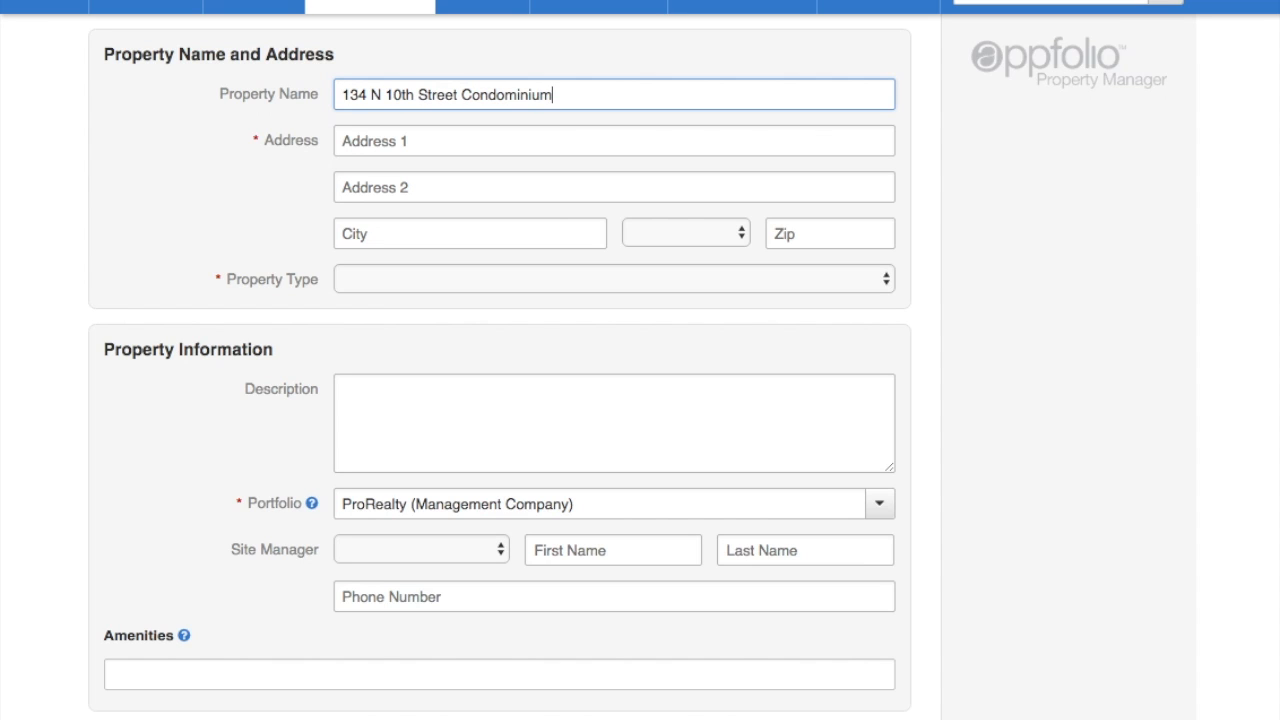
text(134 N)
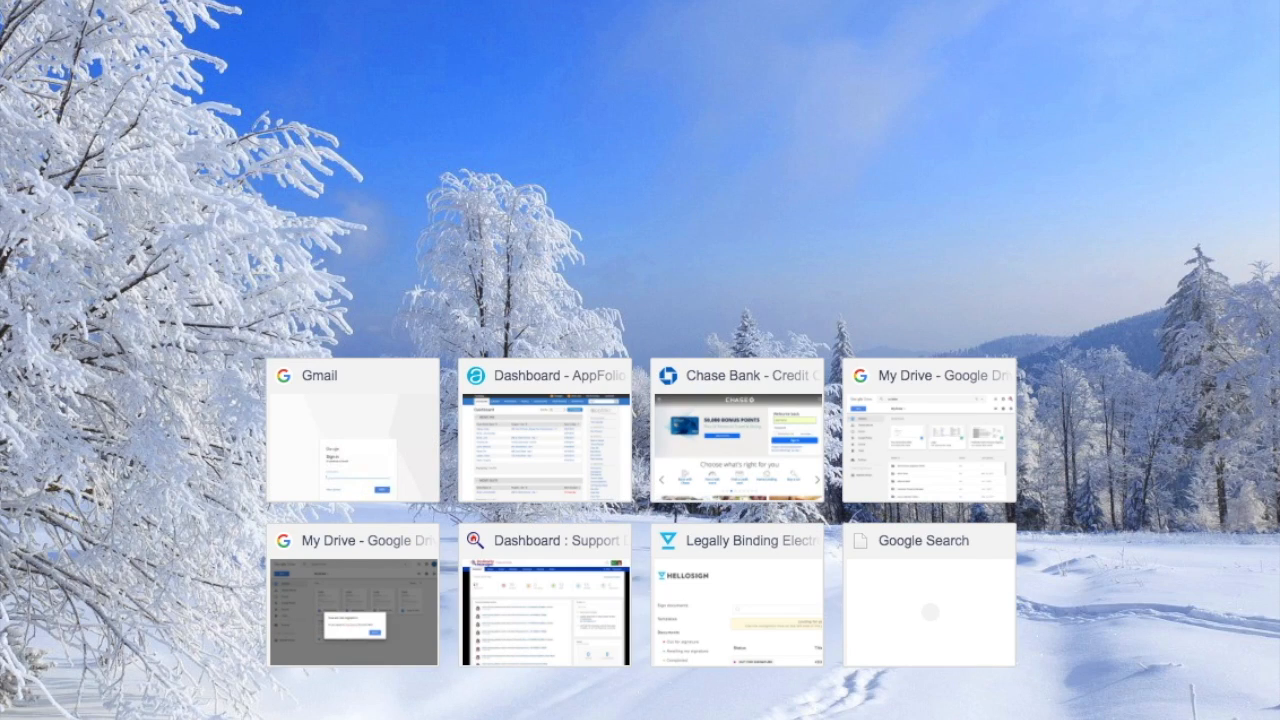
click(928, 596)
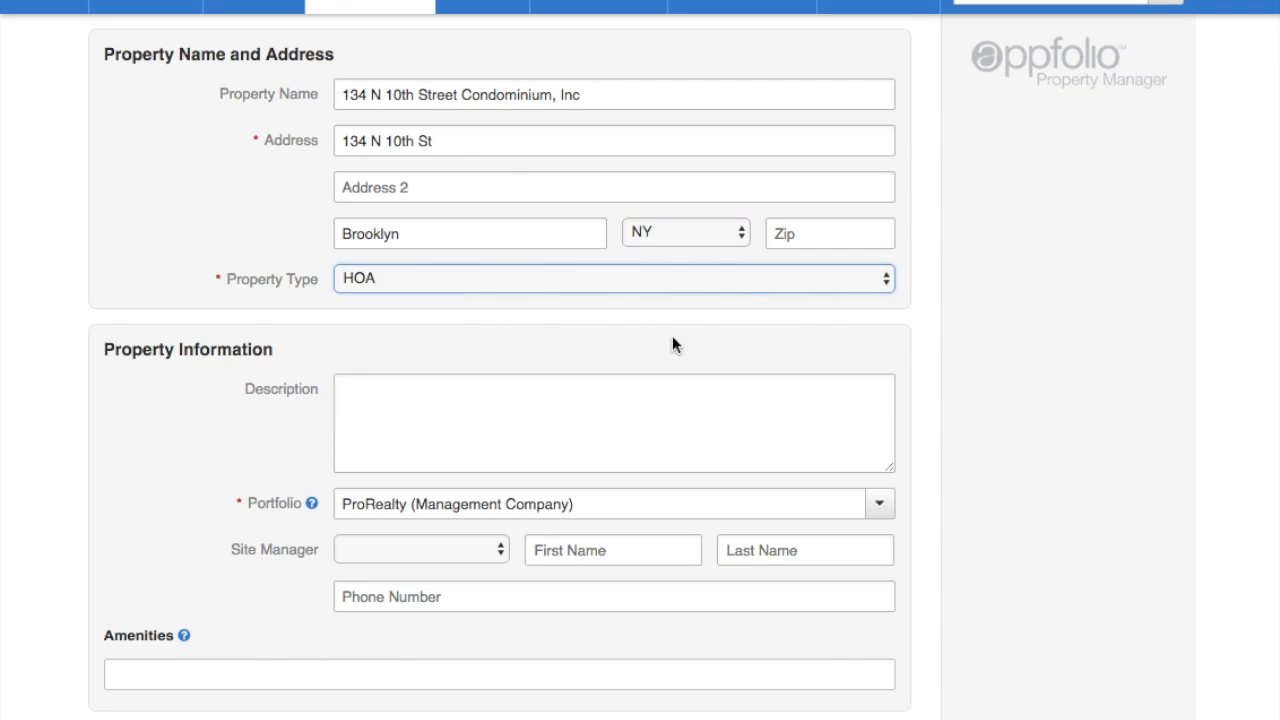
Enter zip code 11249 and list the owner at 100 percent ownership
text(11249)
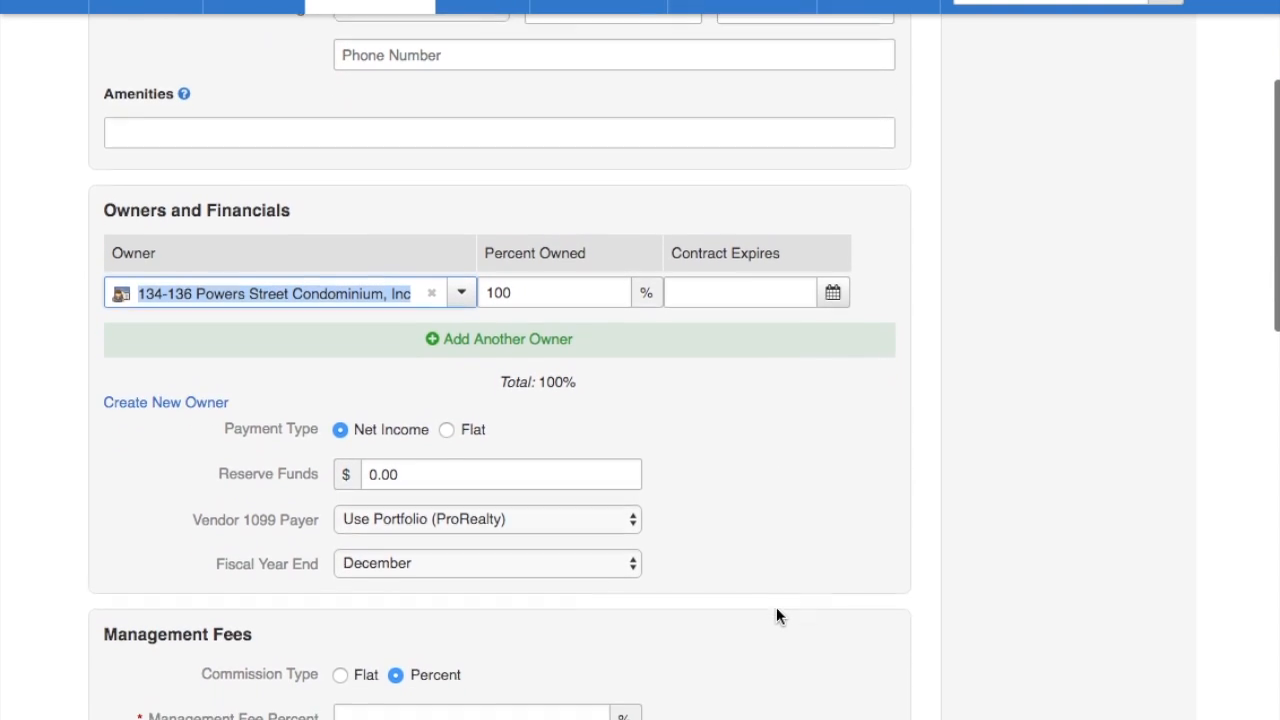
Save the association with a $500 flat fee, Brooklyn group and Operating Cash bank account
scroll(down, 3)
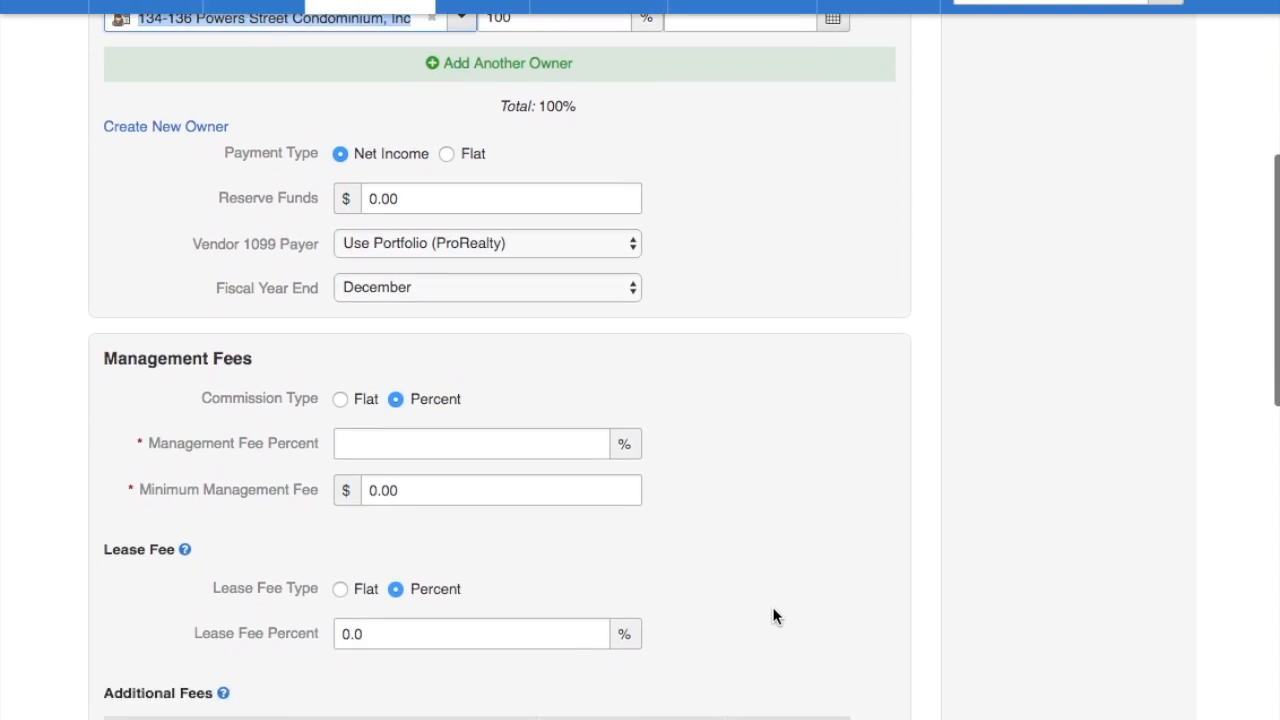
scroll(down, 3)
text(500)
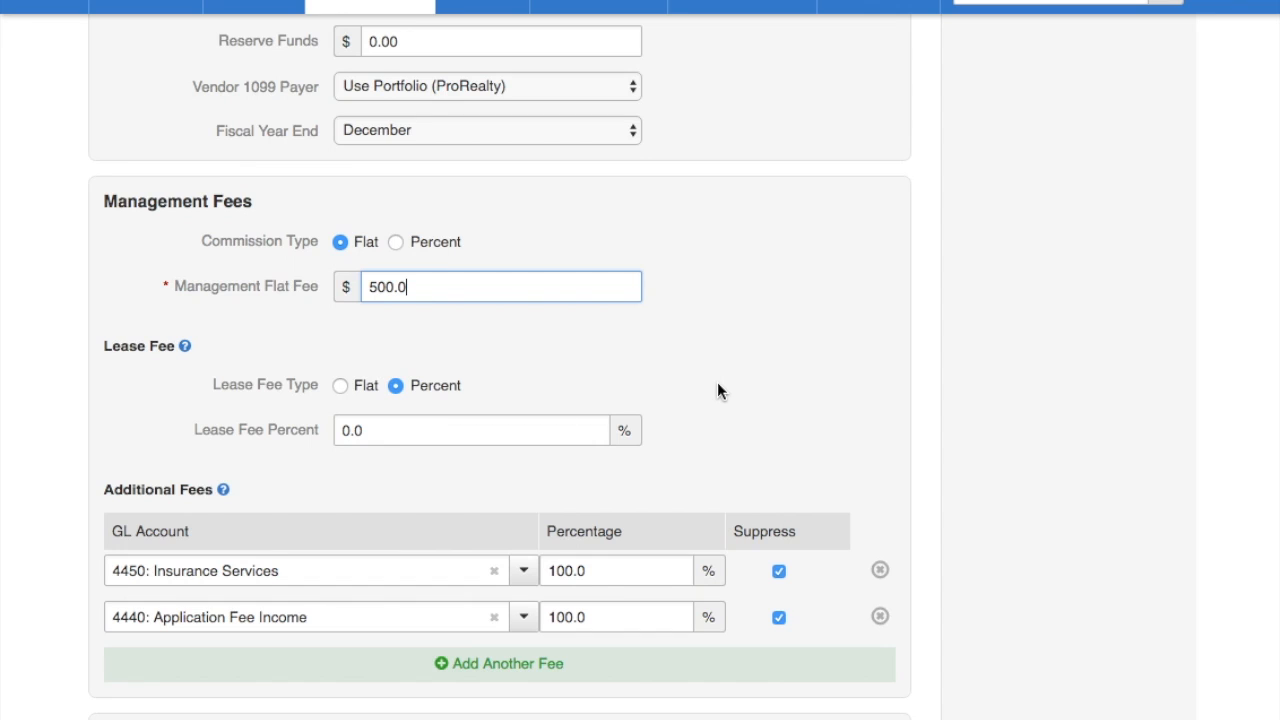
scroll(down, 3)
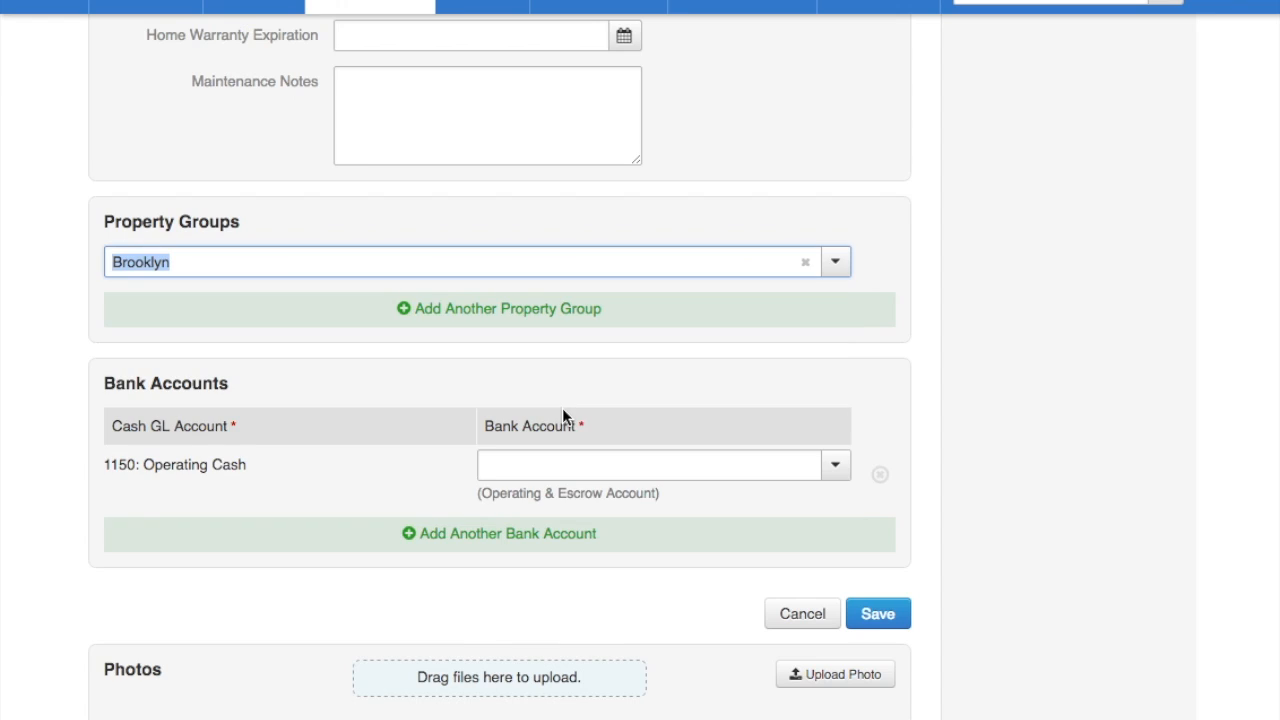
click(664, 464)
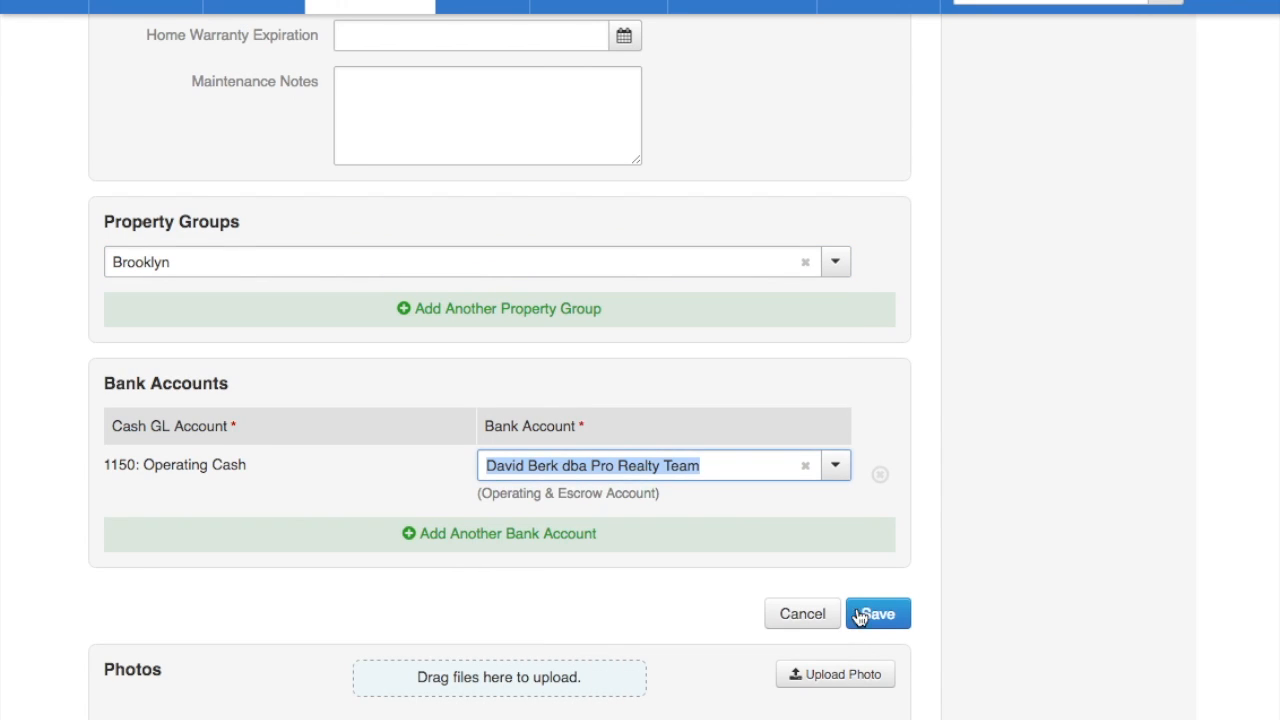
click(876, 612)
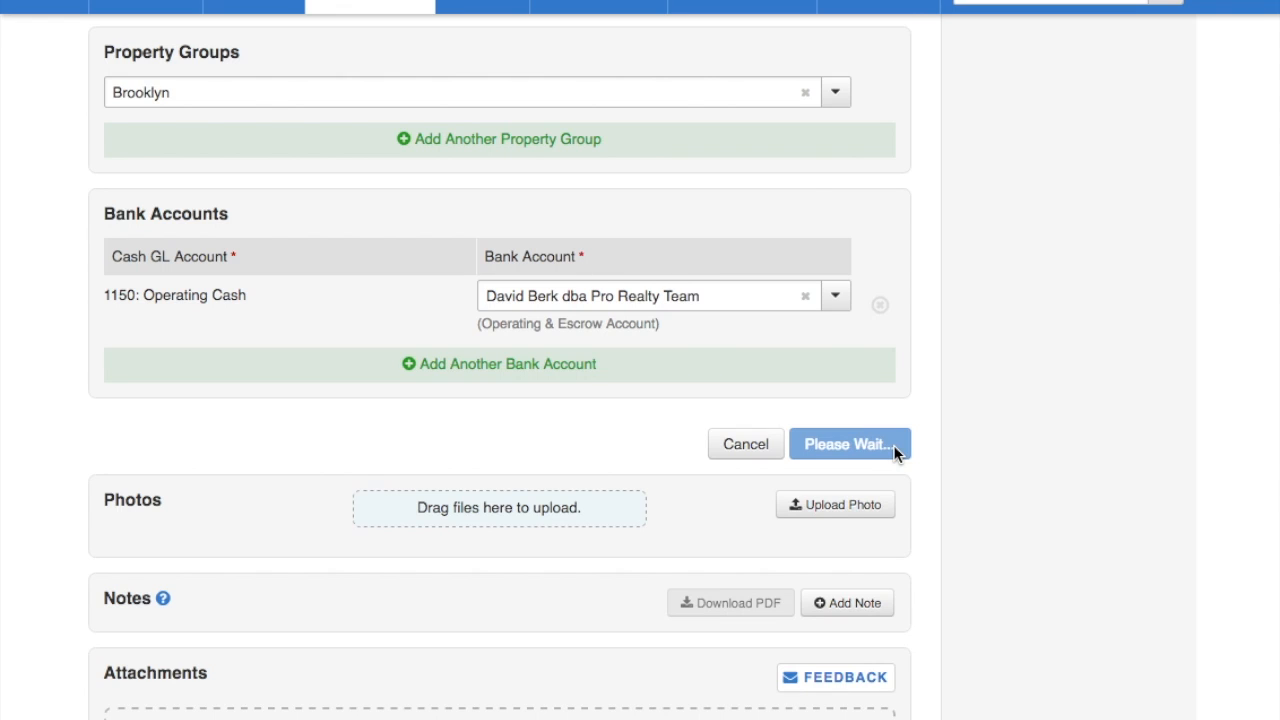
click(848, 444)
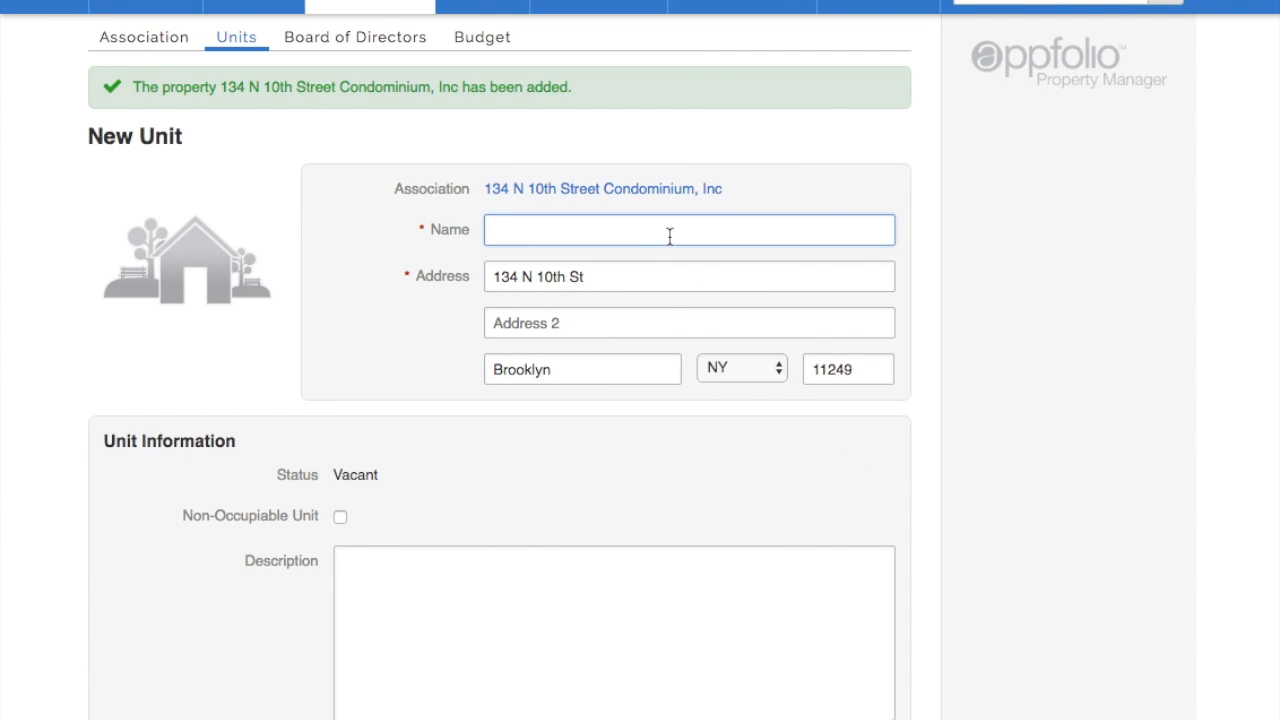
scroll(down, 3)
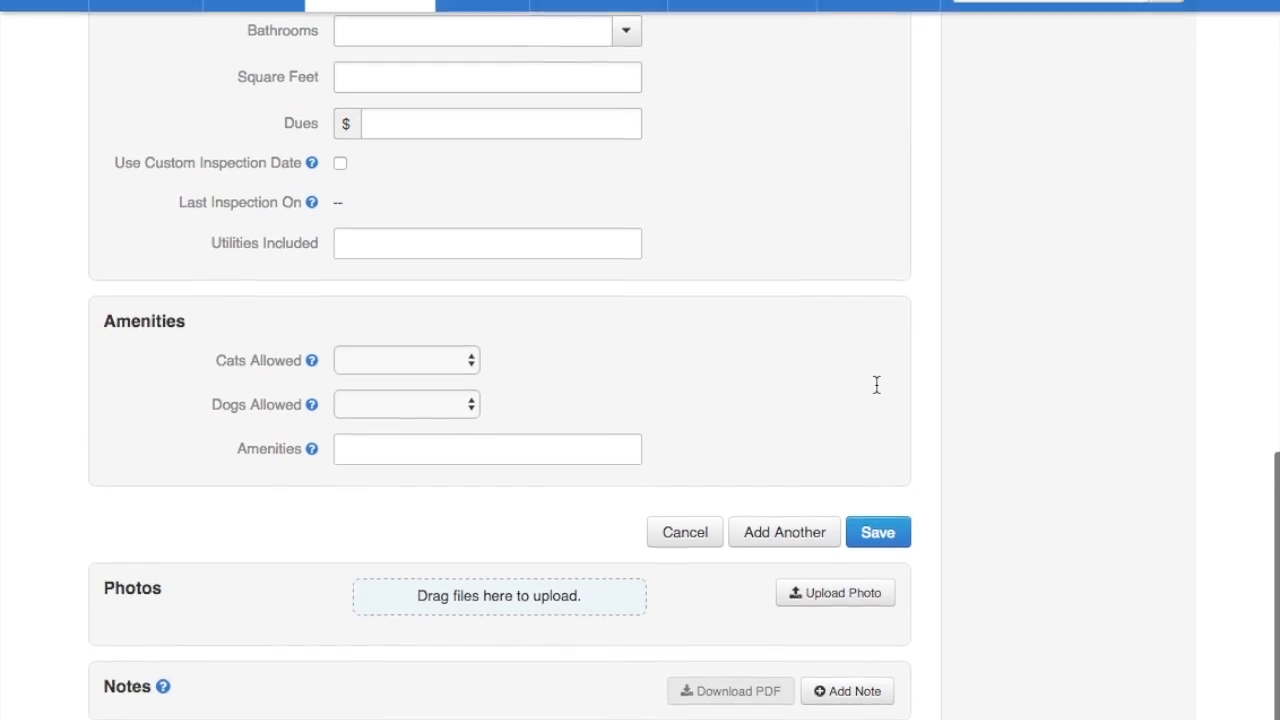
click(876, 532)
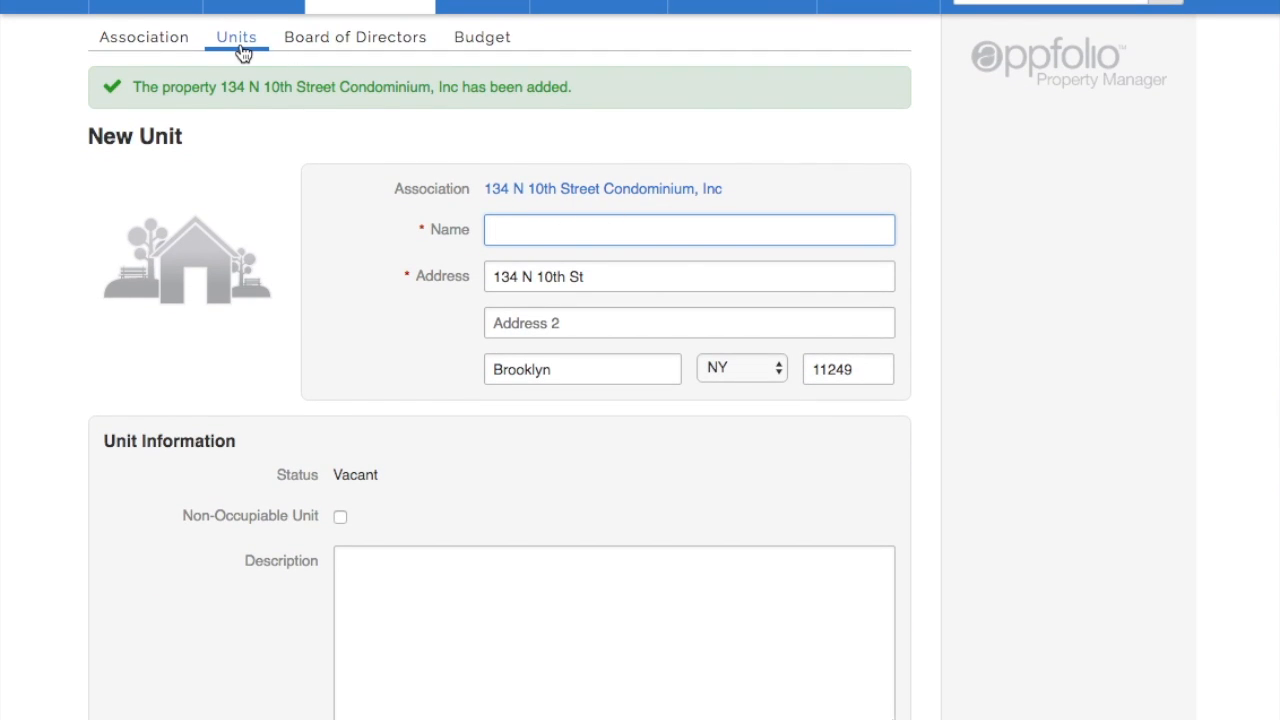